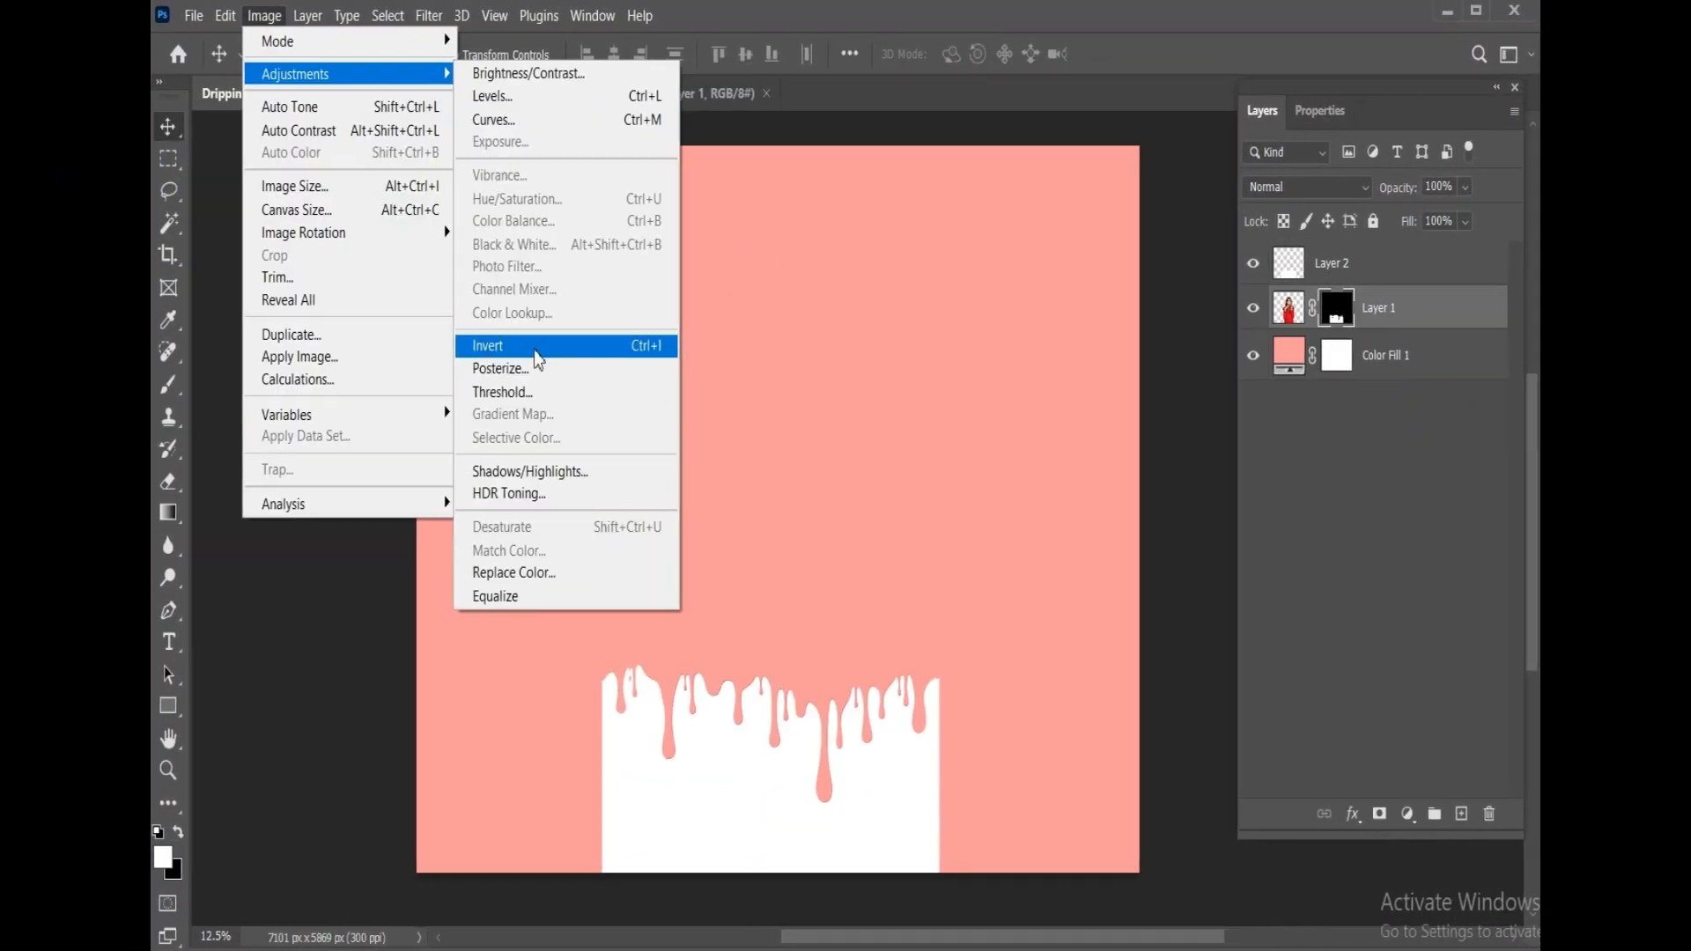
Review Layer 1's cut-out woman above the pink Color Fill layer.
{"action": "left_click", "coordinate": [487, 345]}
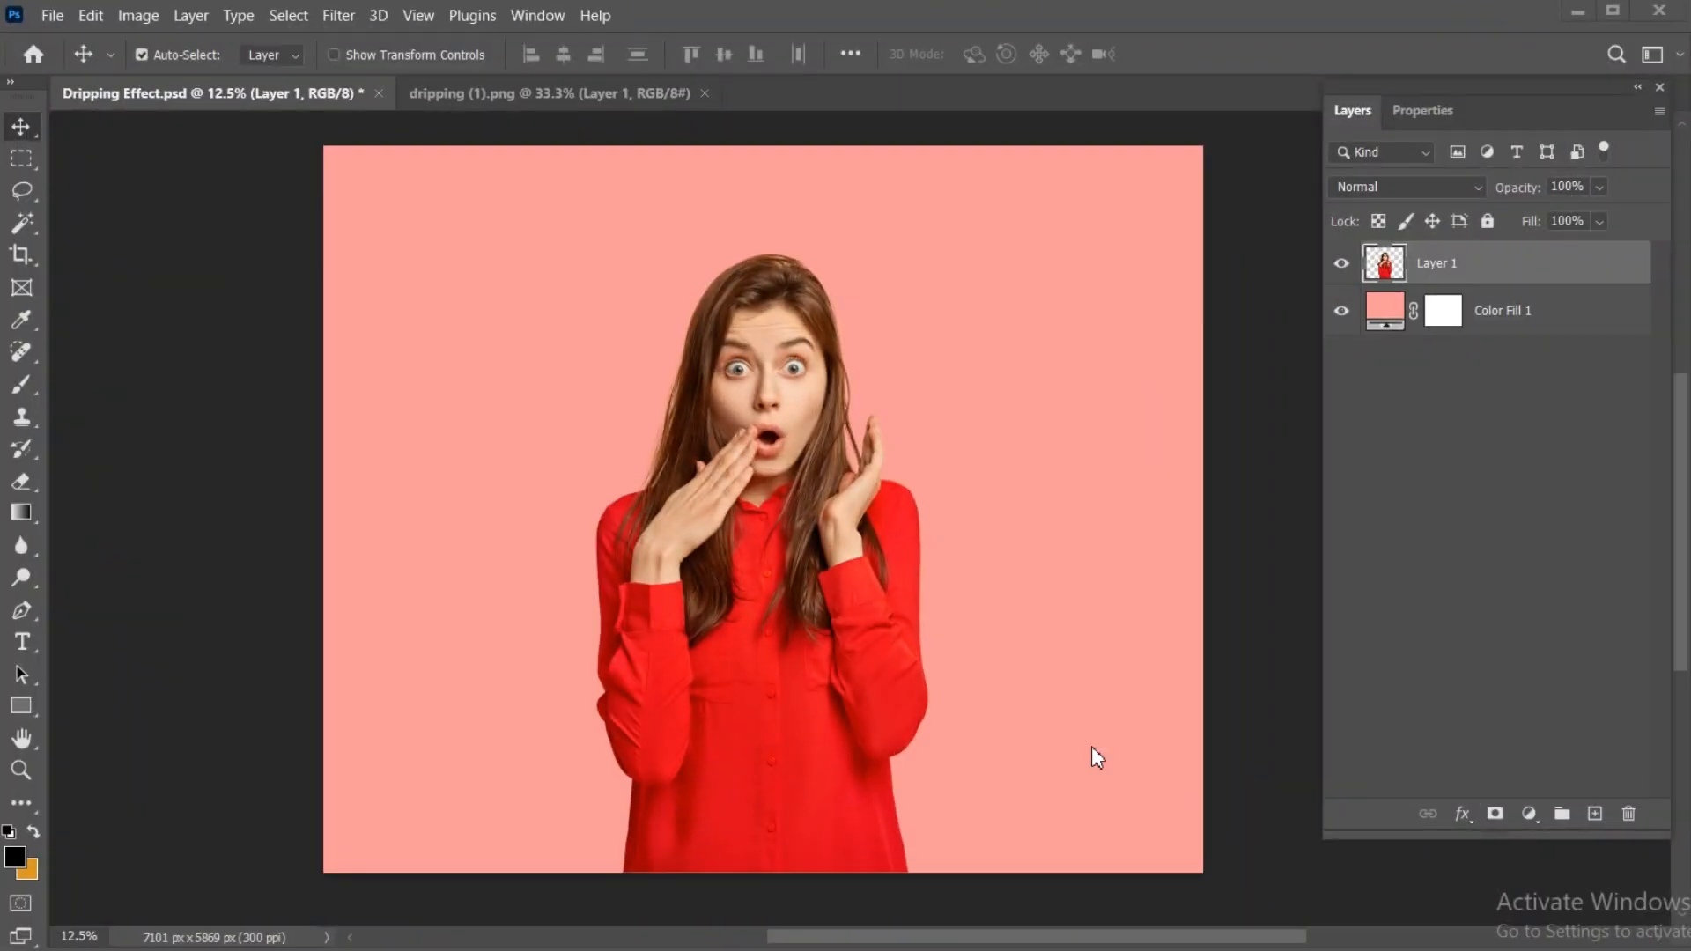
Paste the dripping.png shape as Layer 2 and position it over the shirt's bottom.
{"action": "left_click", "coordinate": [550, 92]}
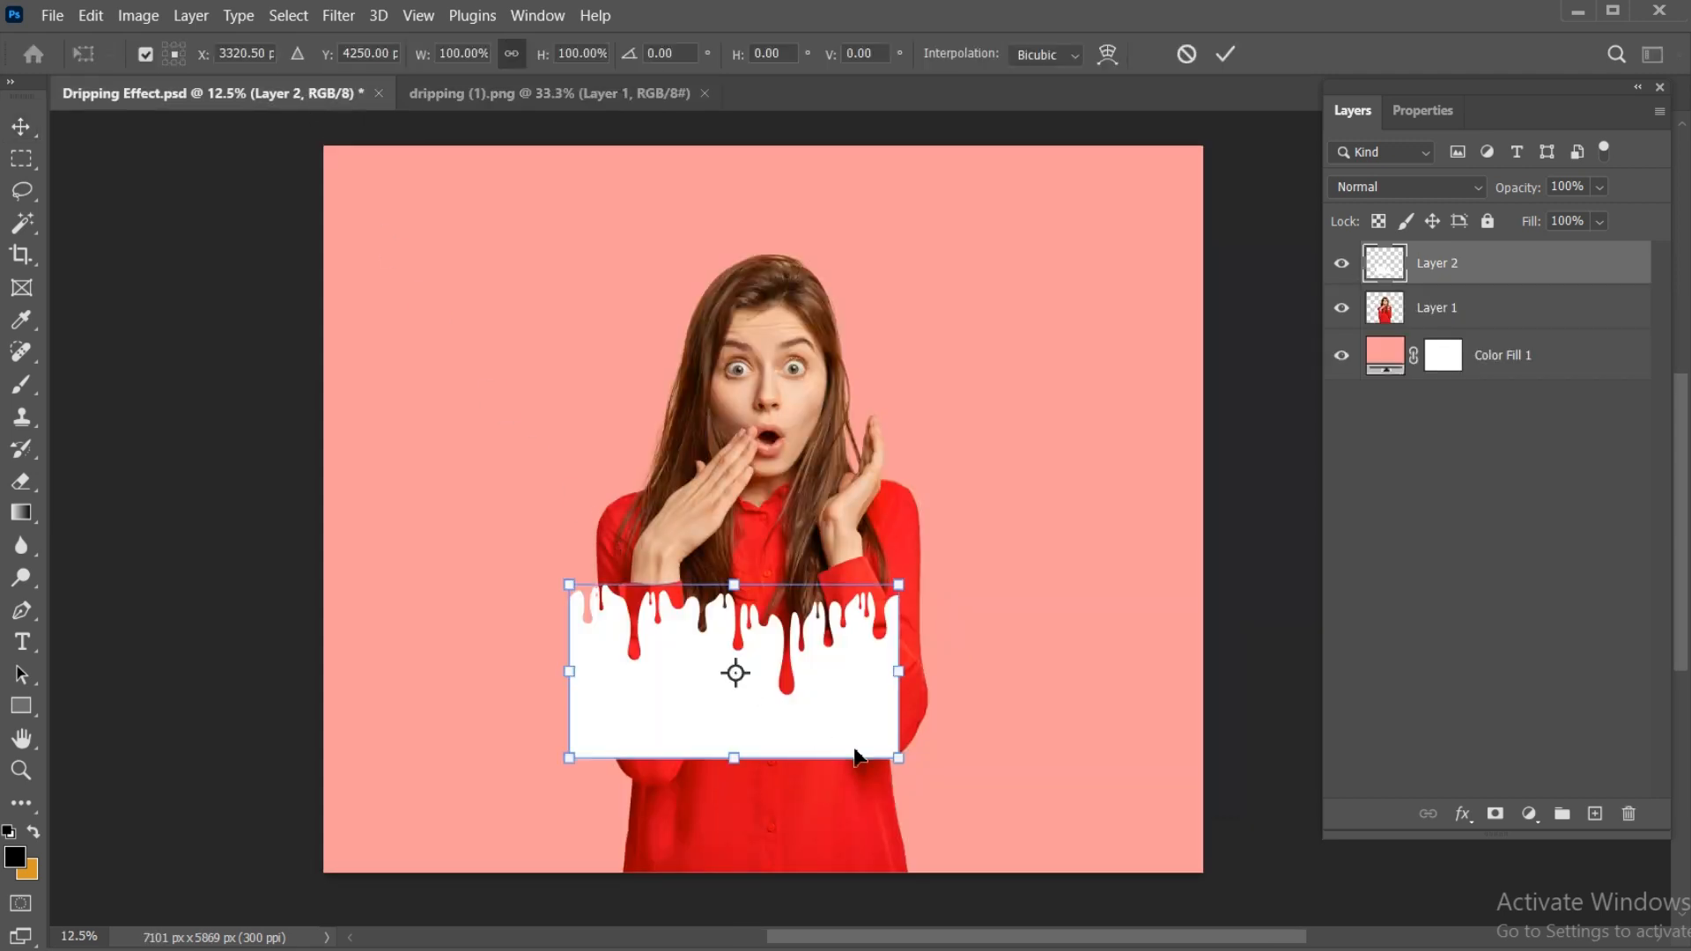
{"action": "left_click_drag", "start_coordinate": [900, 757], "coordinate": [927, 875]}
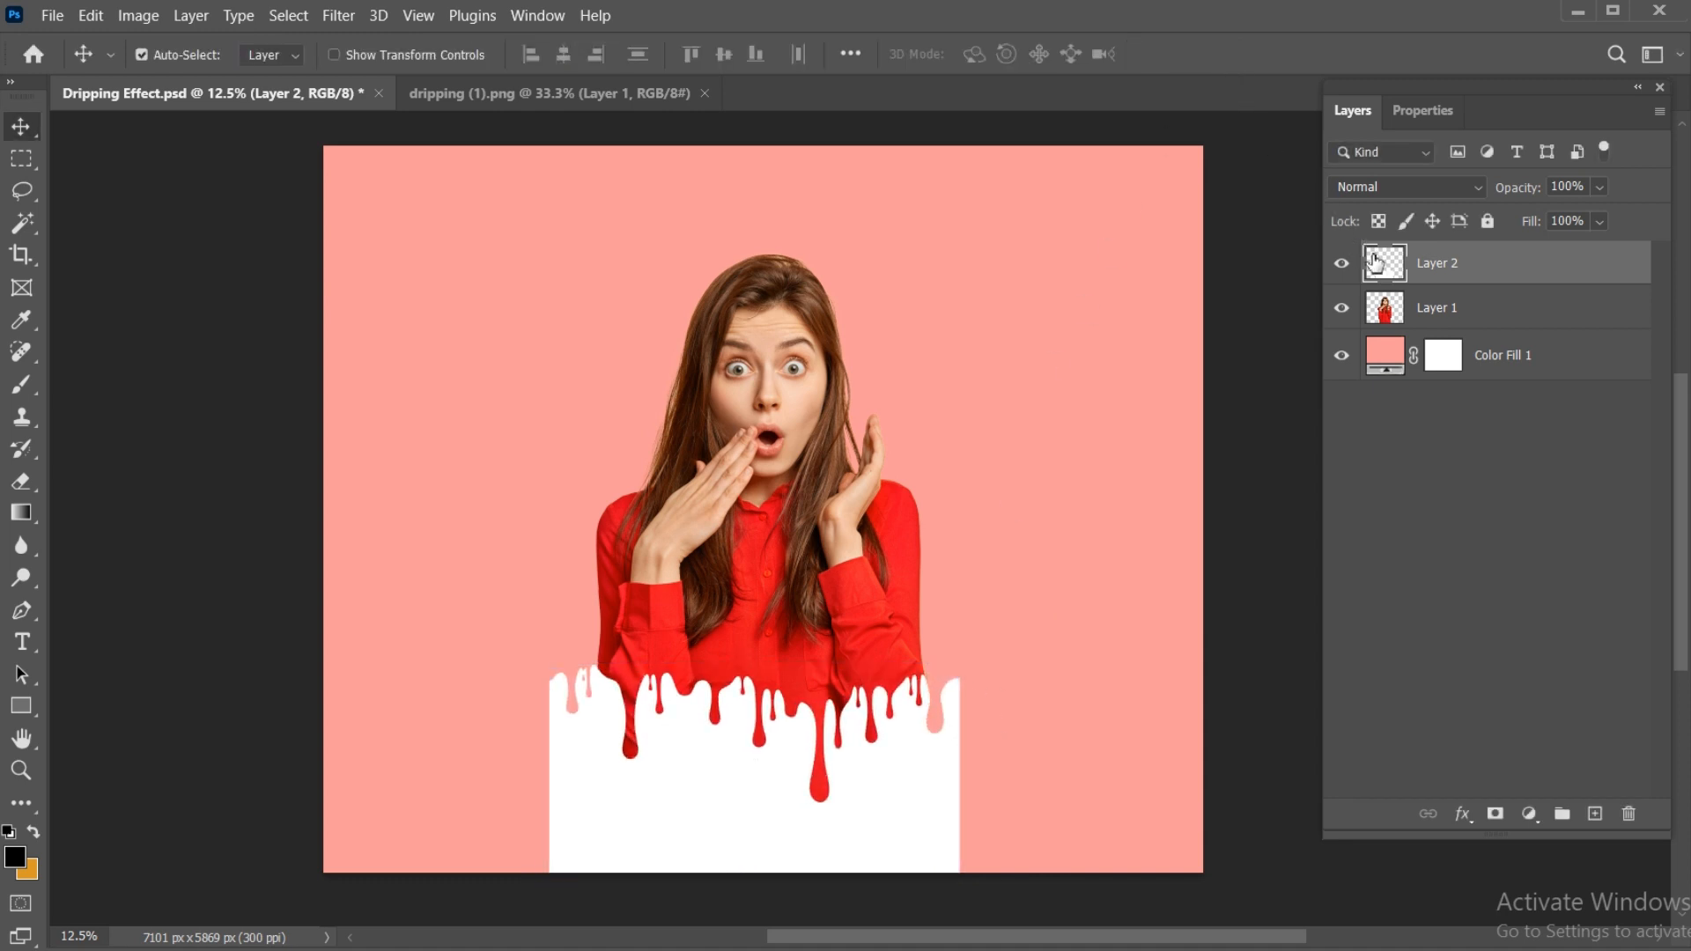
Select Layer 2's drip pixels and add them as a mask on Layer 1.
{"action": "right_click", "coordinate": [1383, 262]}
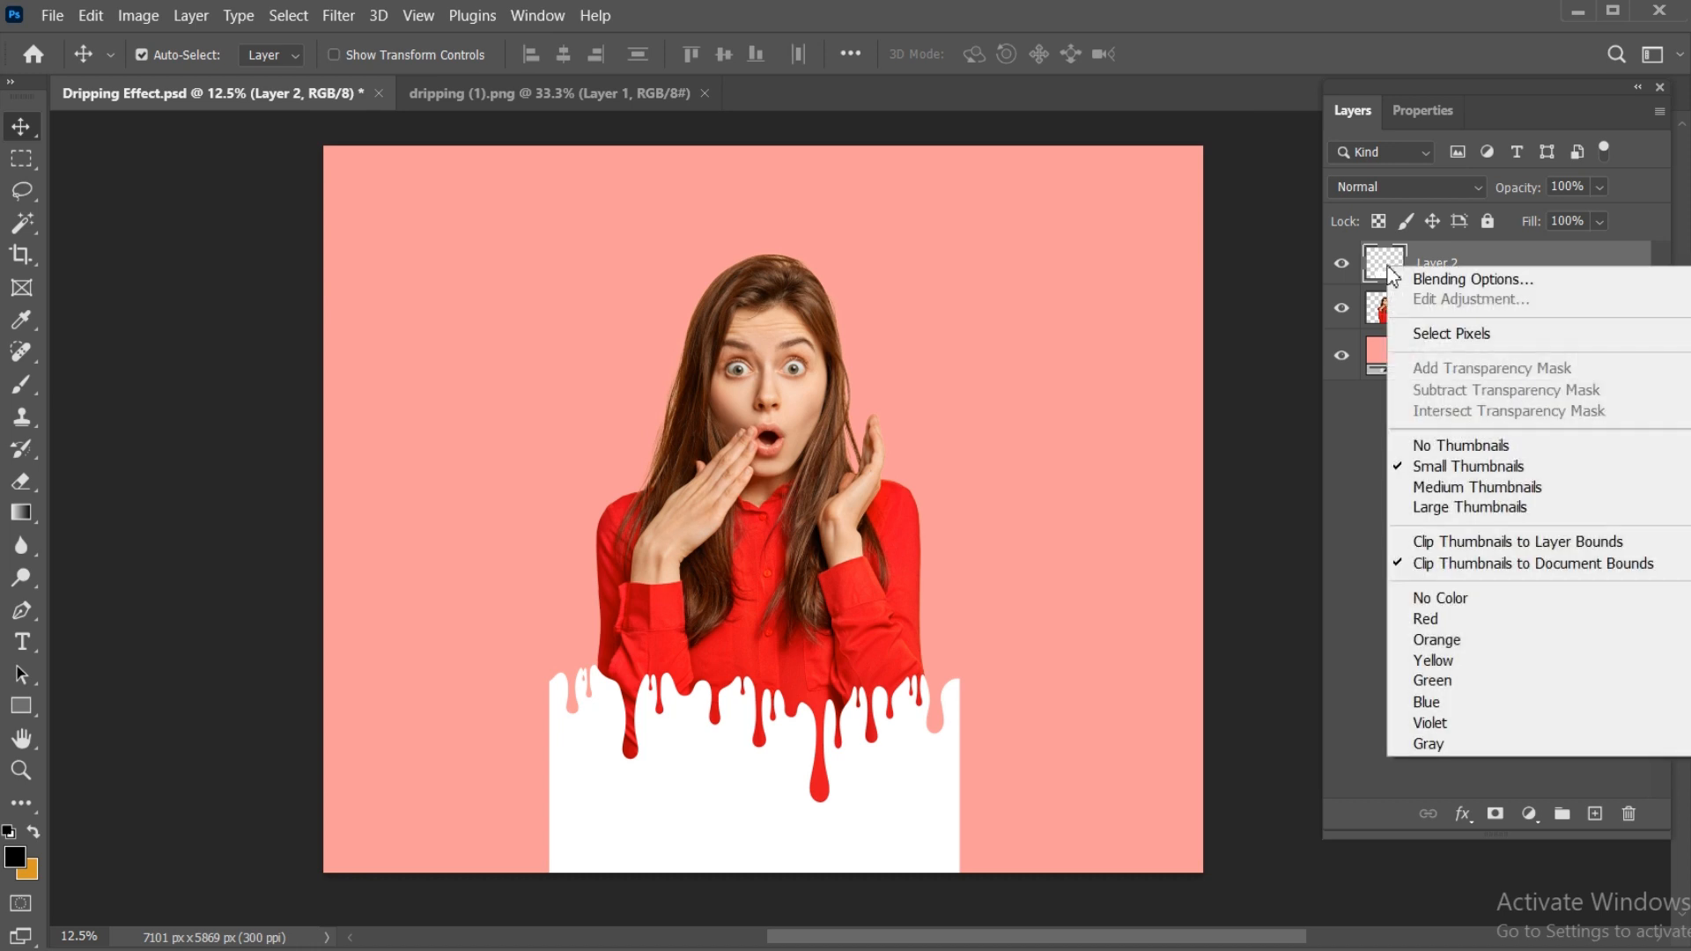
{"action": "mouse_move", "coordinate": [1450, 333]}
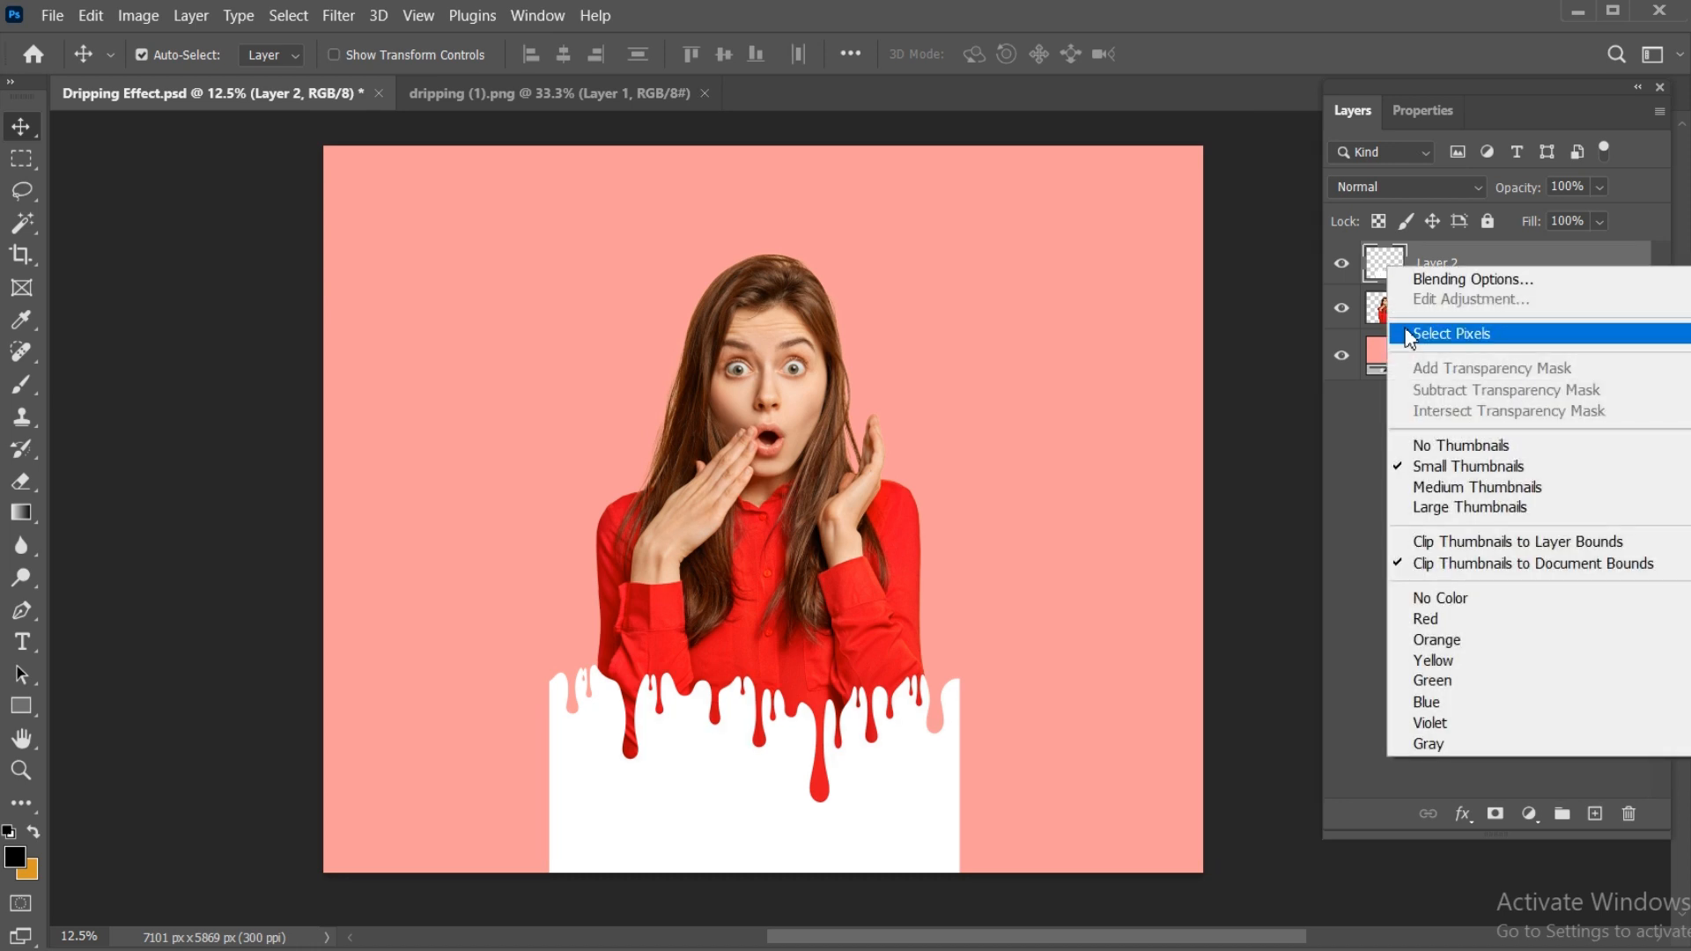
{"action": "left_click", "coordinate": [1450, 333]}
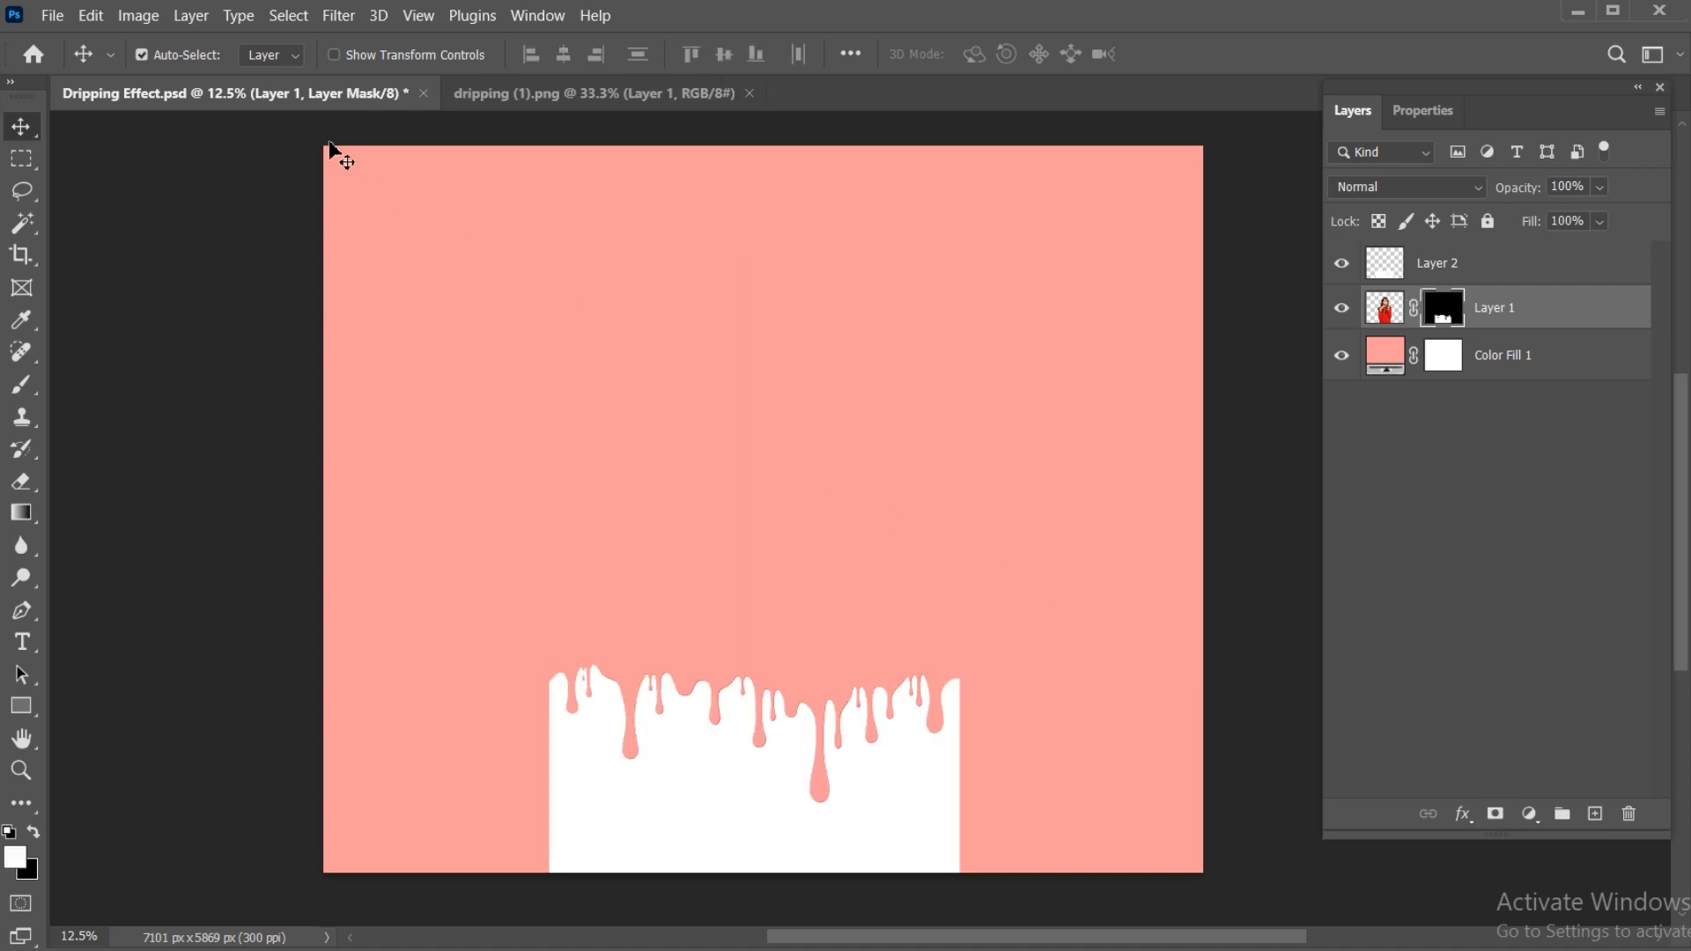
Invert Layer 1's mask and hide the white drip Layer 2.
{"action": "left_click", "coordinate": [138, 15]}
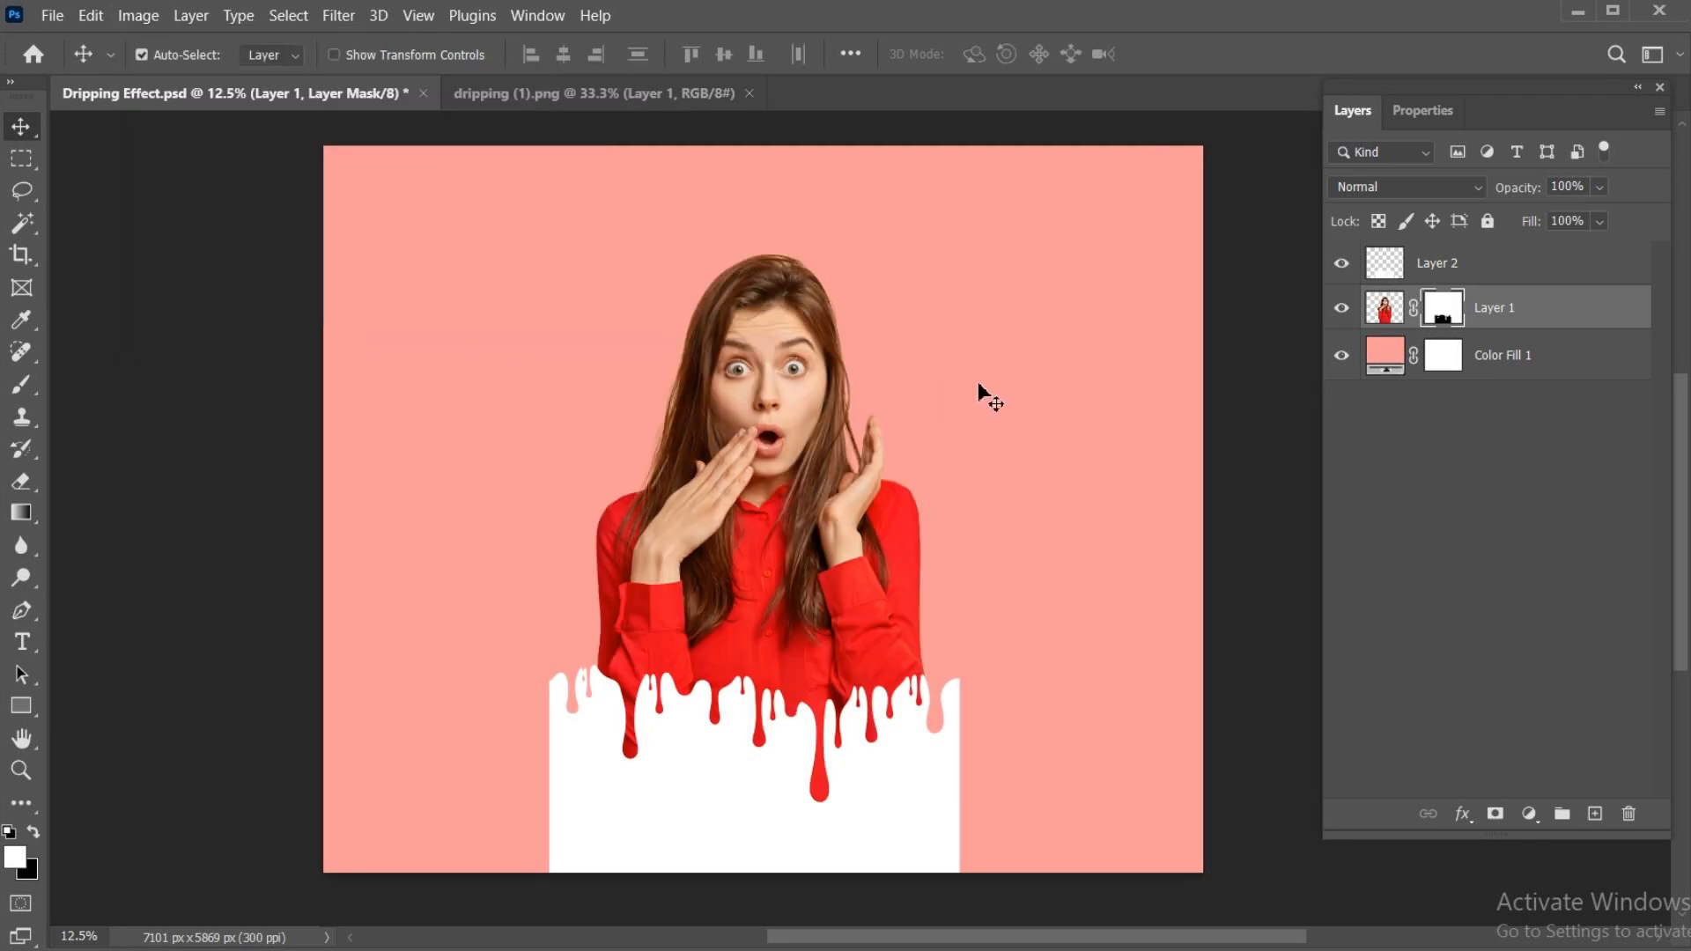
{"action": "left_click", "coordinate": [1341, 264]}
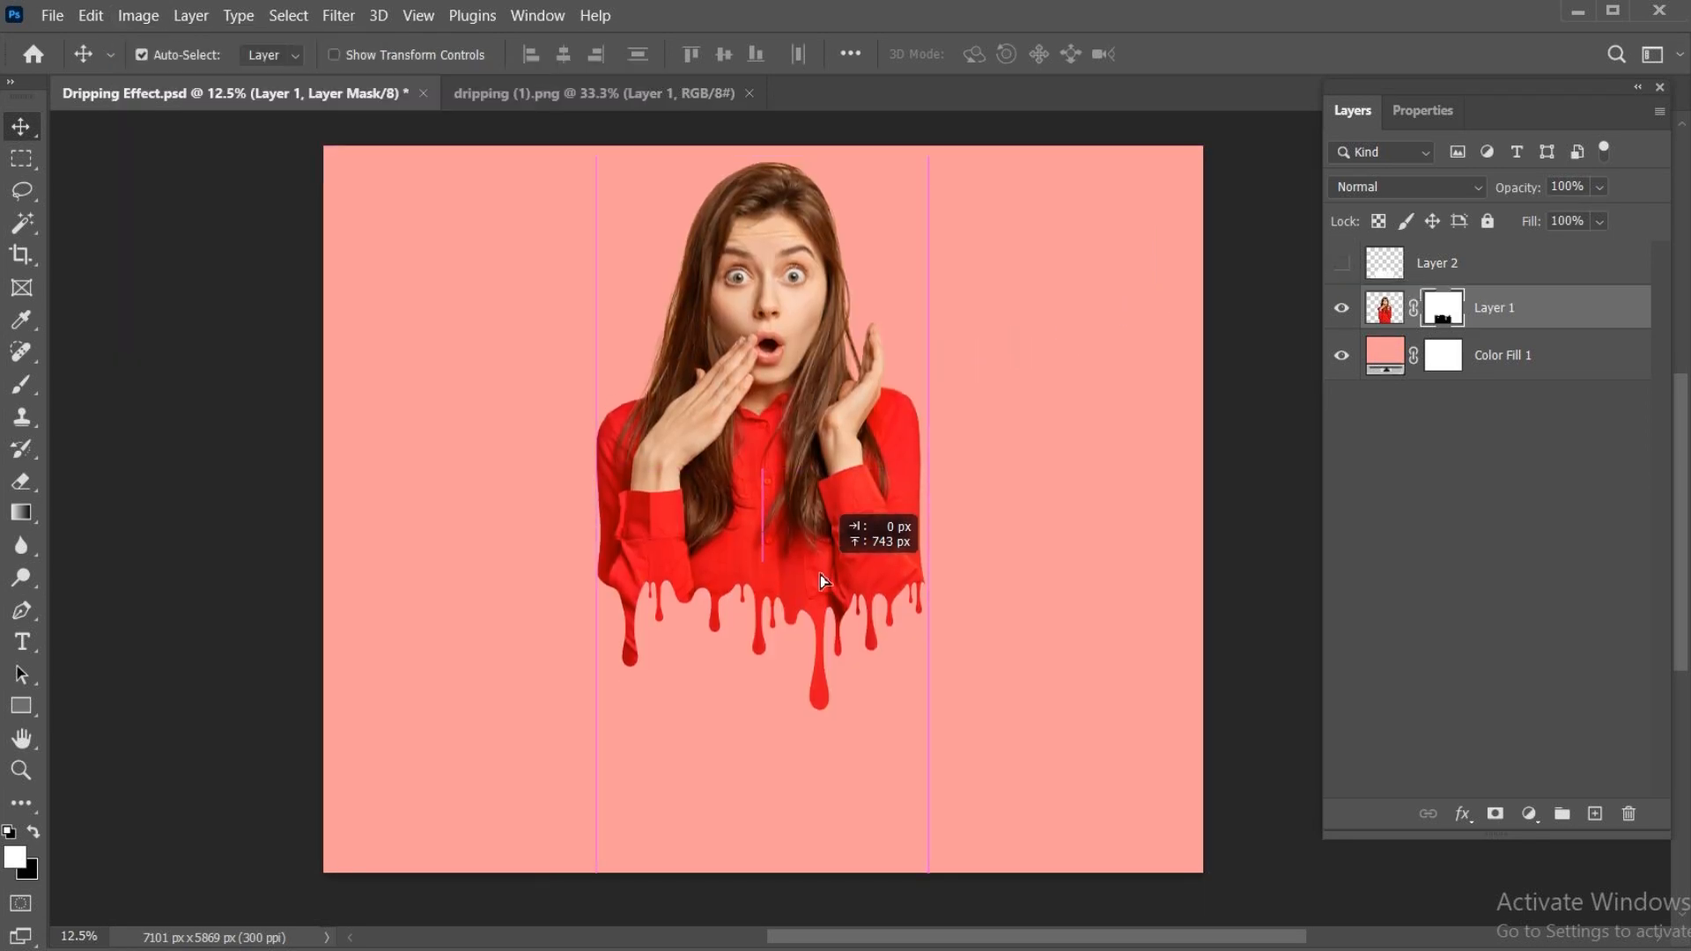
Add Layer 3 with a soft black oval shadow moved beneath the drips.
{"action": "left_click", "coordinate": [1594, 812]}
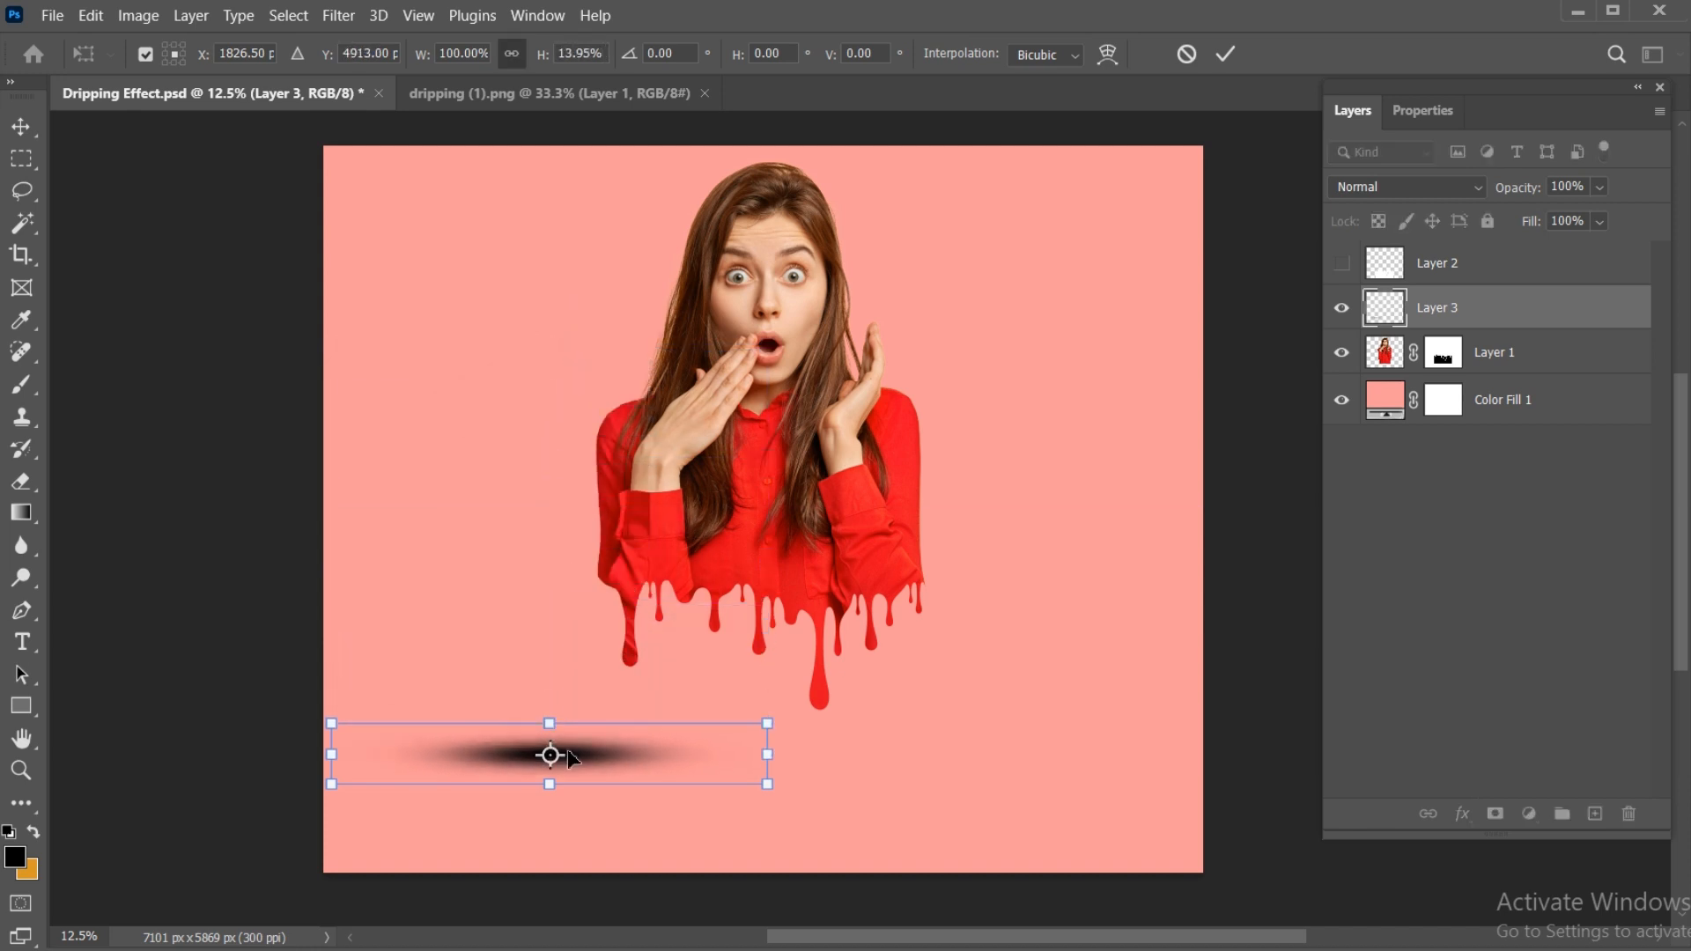
{"action": "left_click_drag", "start_coordinate": [548, 753], "coordinate": [773, 730]}
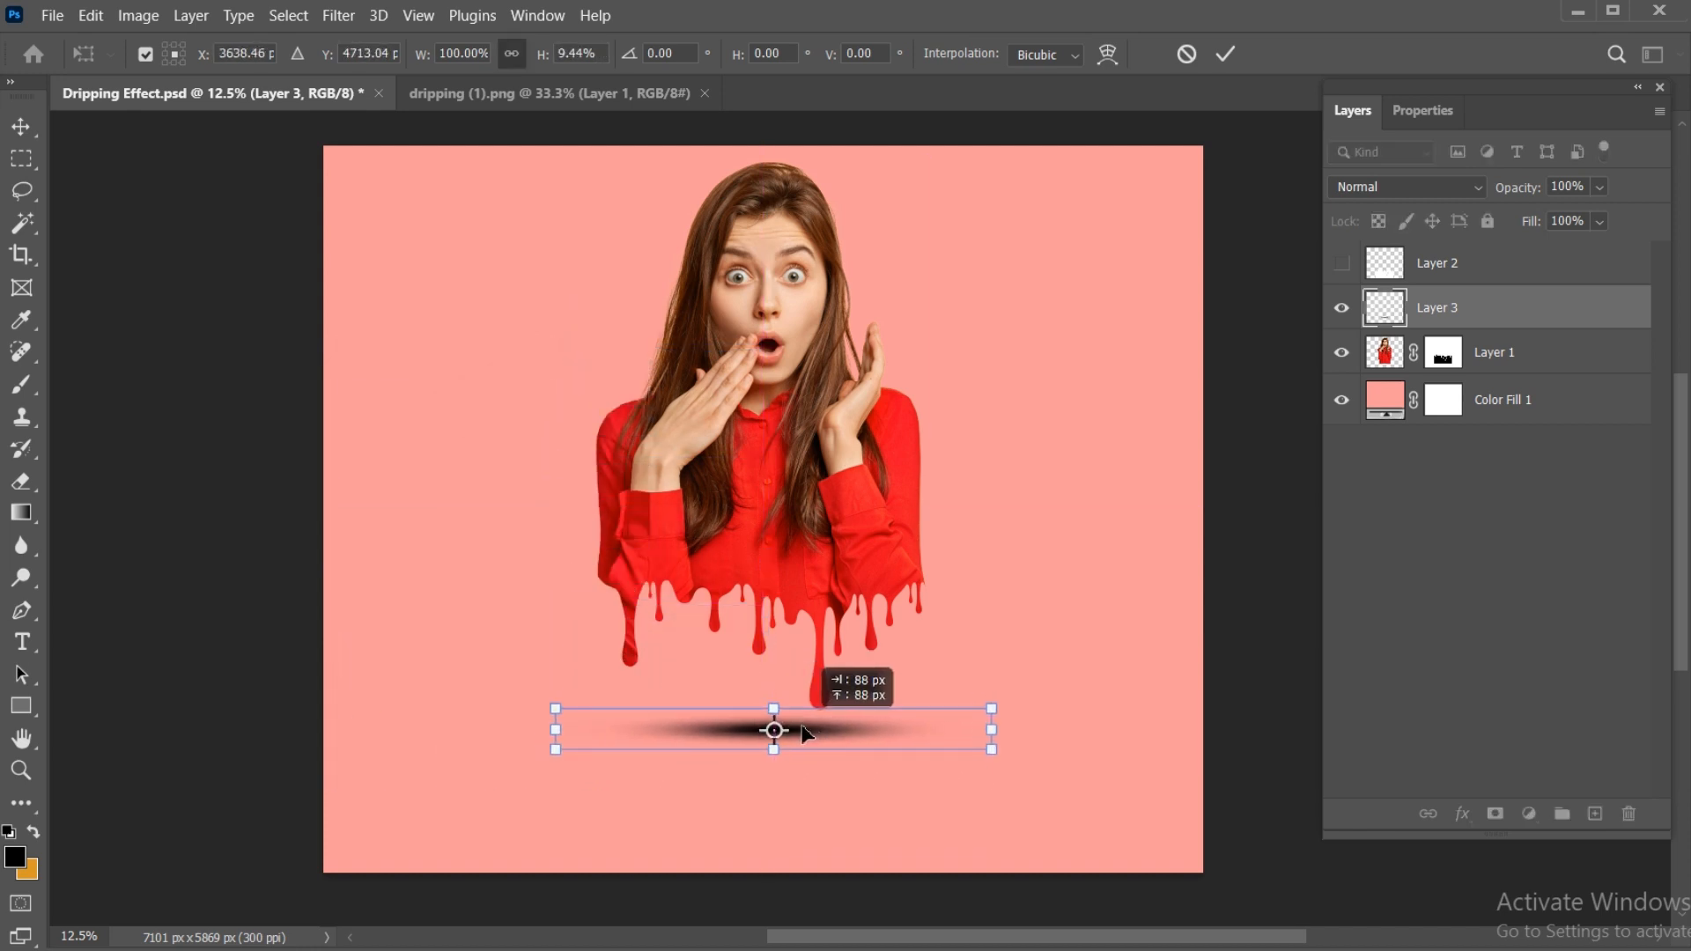